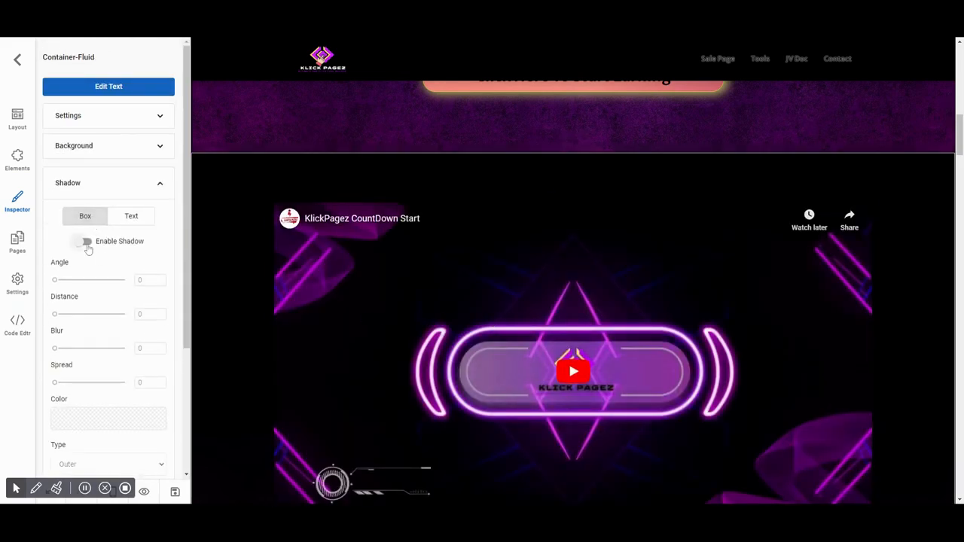
Enable the gold outer box shadow (angle 45, distance 5, blur 5, spread 5) and play the embedded video.
click(83, 241)
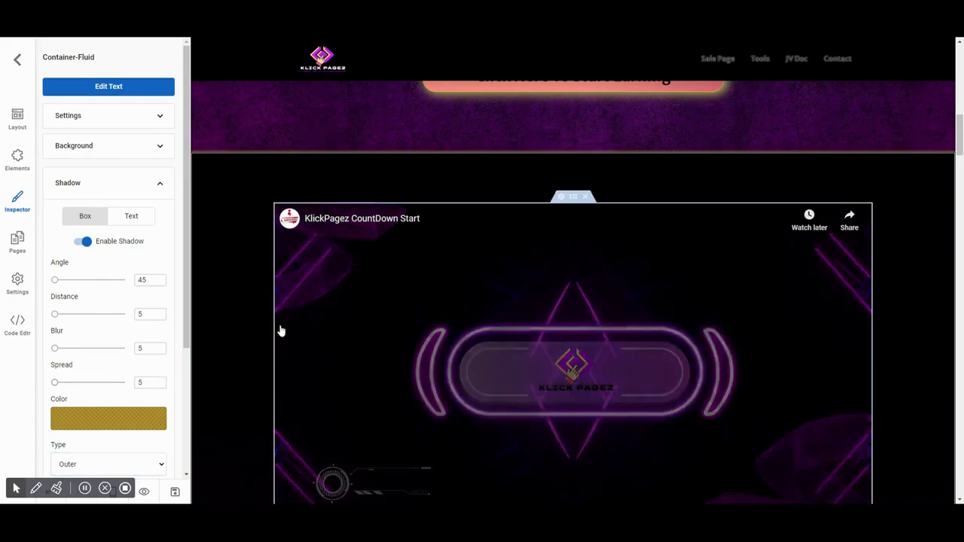
click(572, 368)
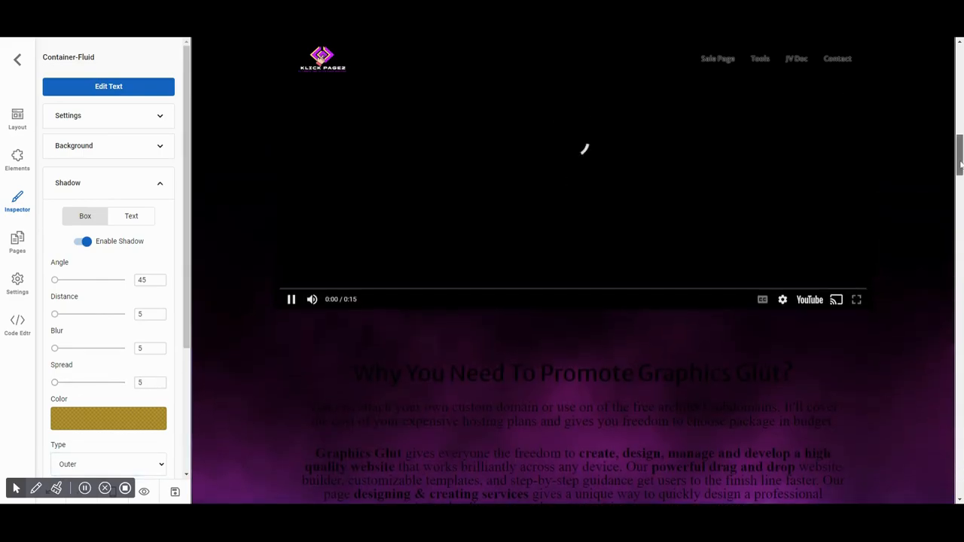